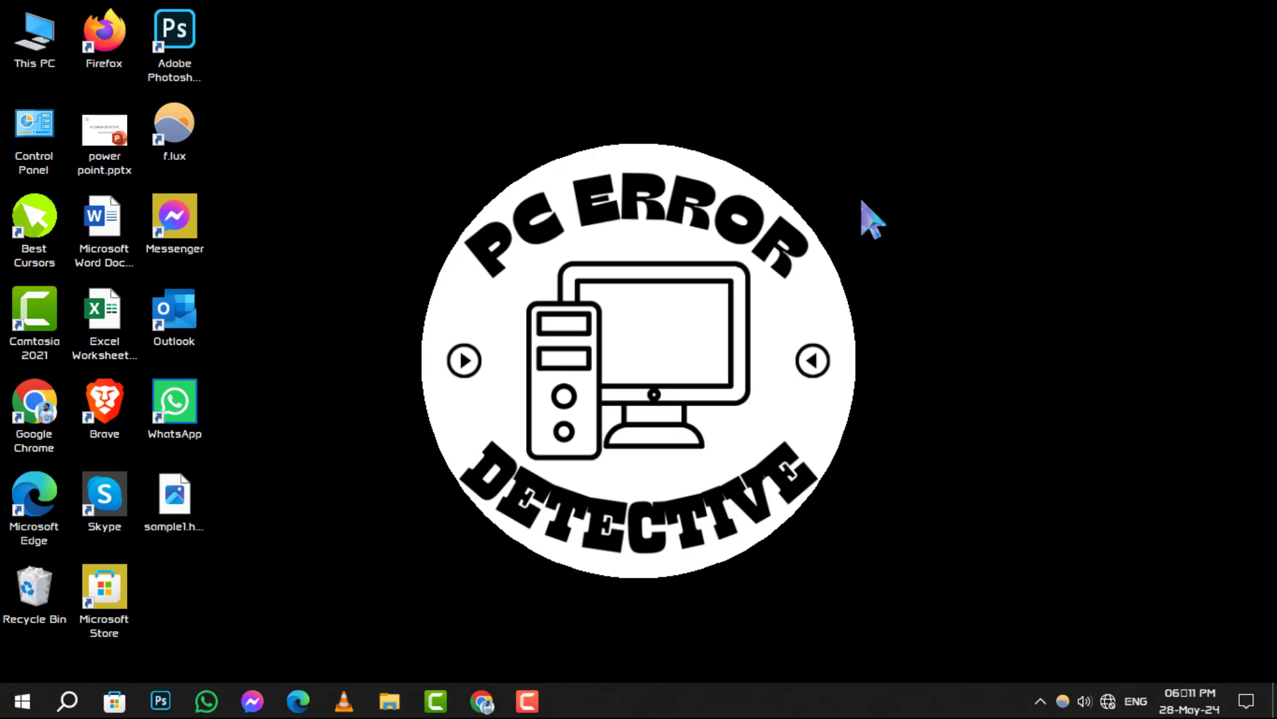
Launch the Settings app from the Start menu's gear icon
{"action": "left_click", "coordinate": [20, 701]}
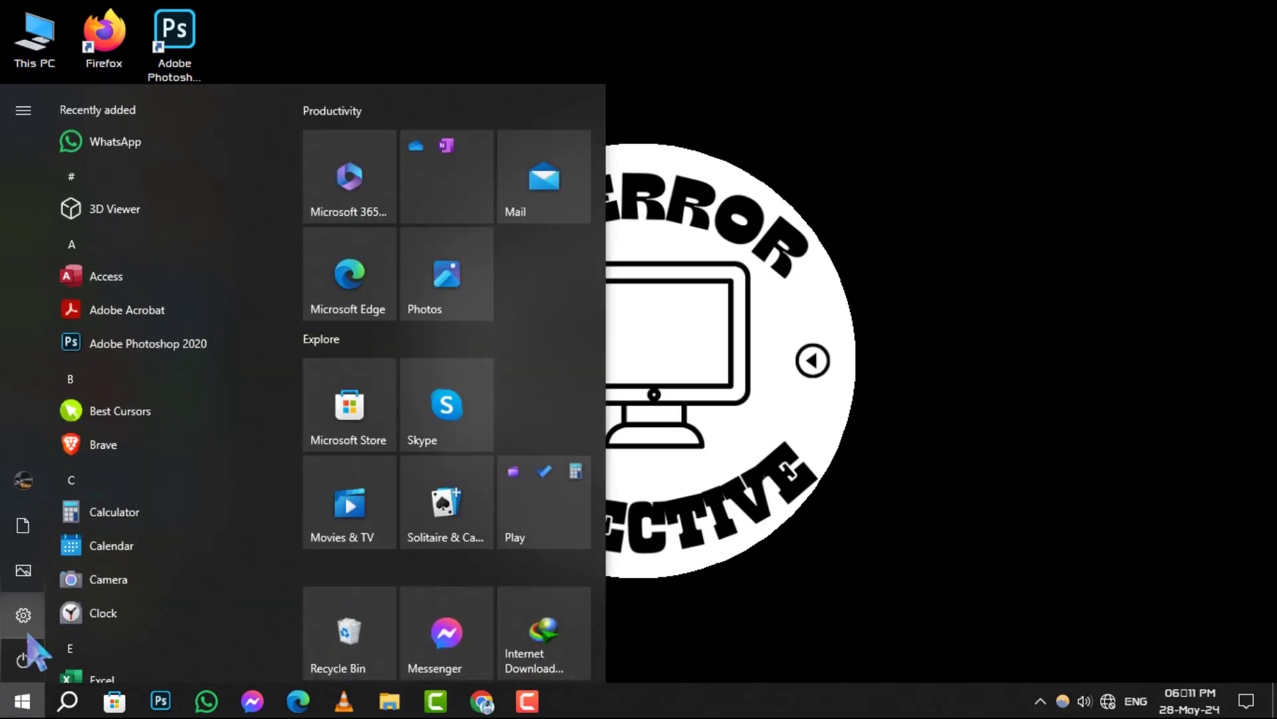
{"action": "left_click", "coordinate": [22, 615]}
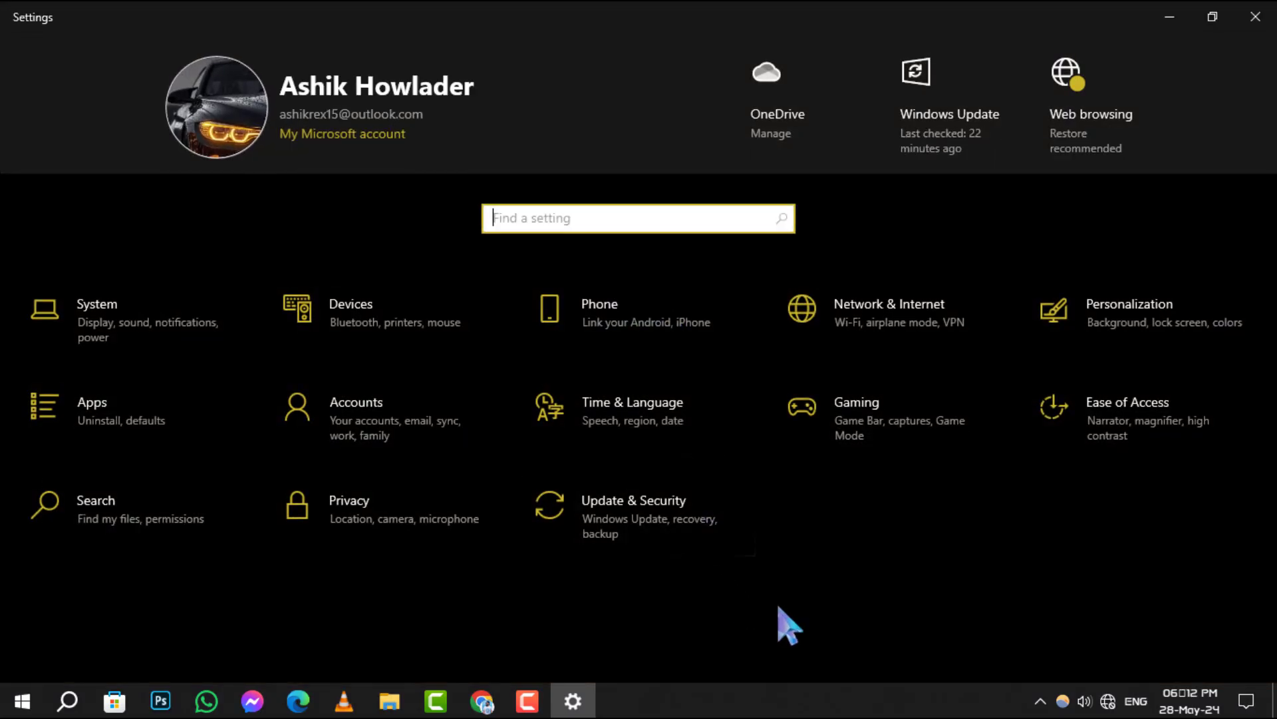
{"action": "mouse_move", "coordinate": [97, 330]}
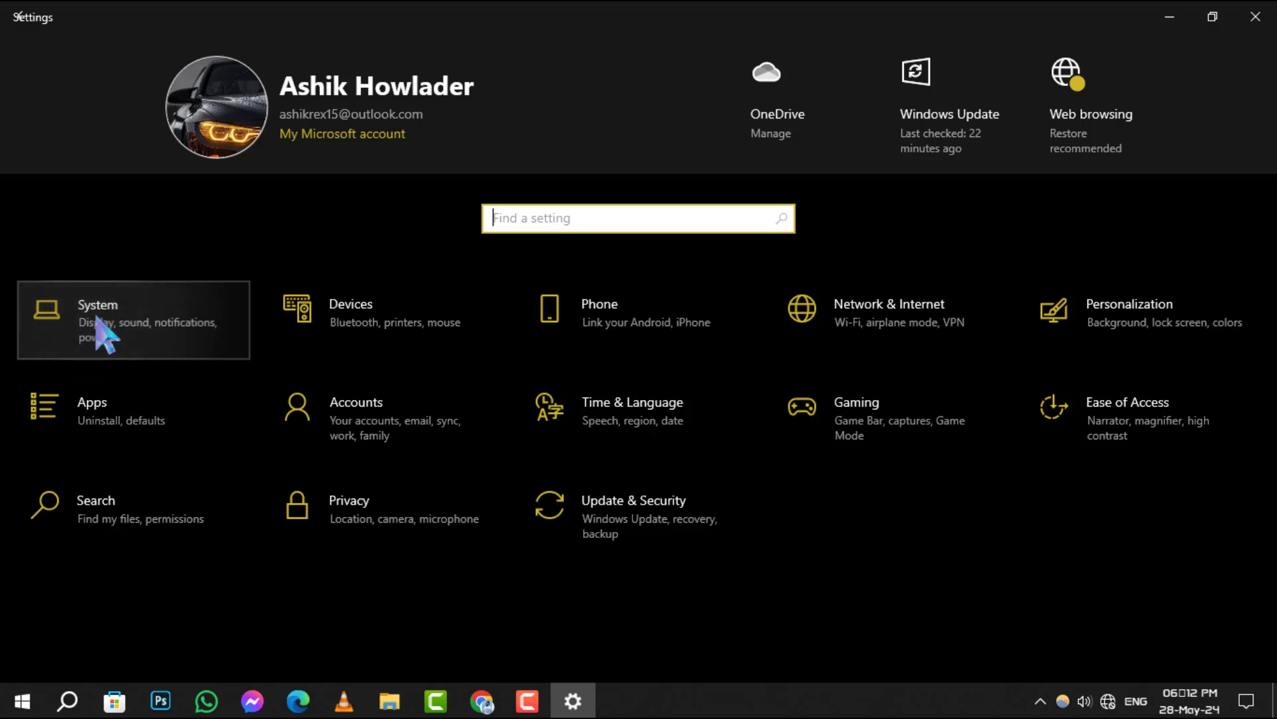
Open the System category, landing on its Display page
{"action": "left_click", "coordinate": [97, 320]}
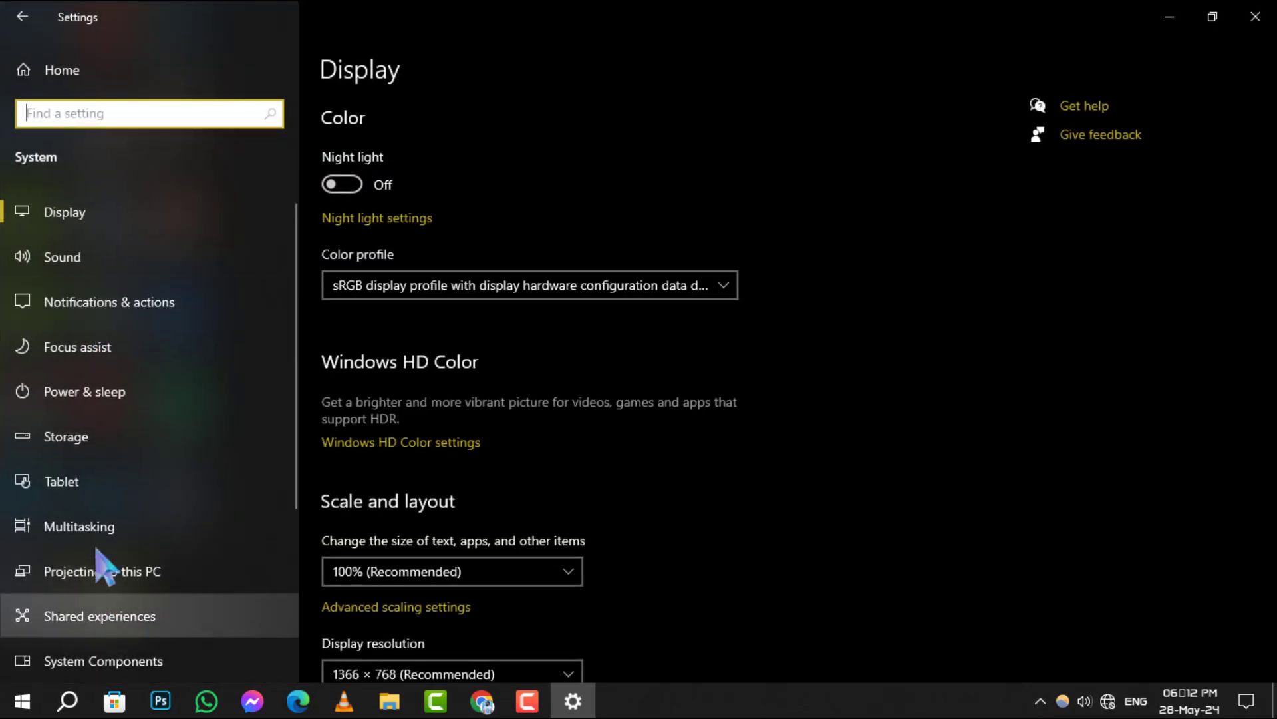
{"action": "mouse_move", "coordinate": [141, 511]}
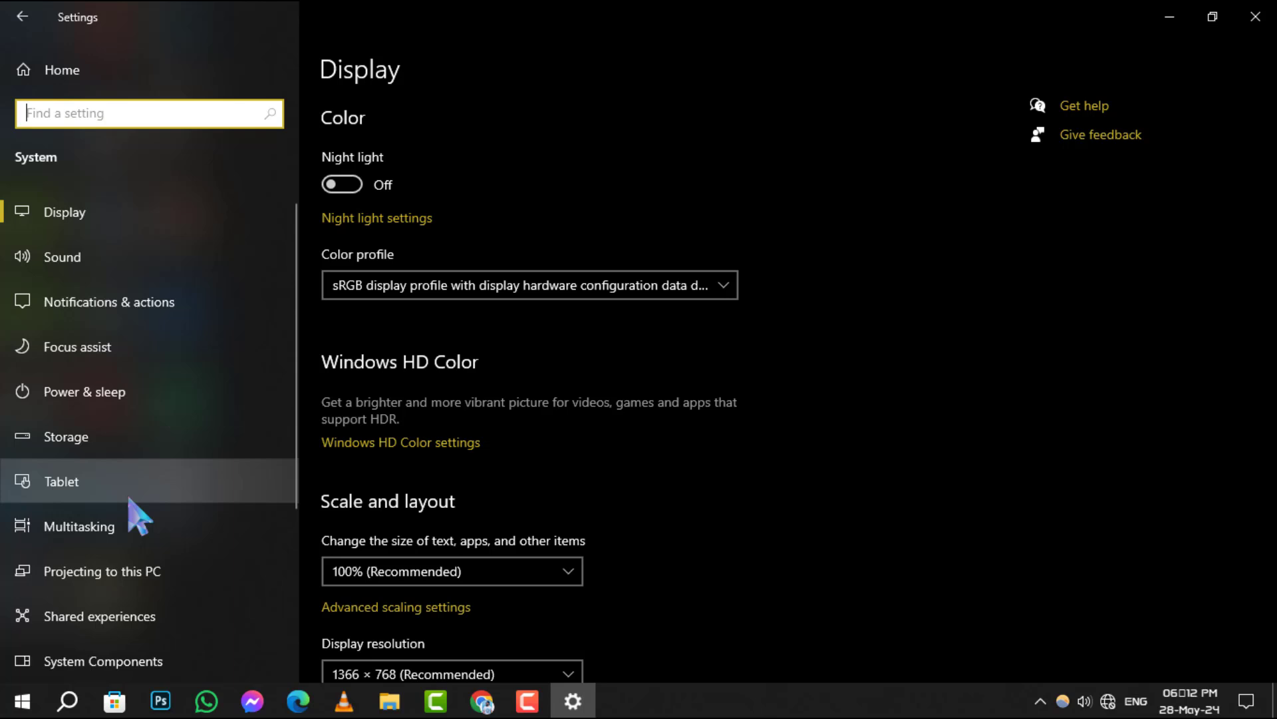
{"action": "mouse_move", "coordinate": [110, 276]}
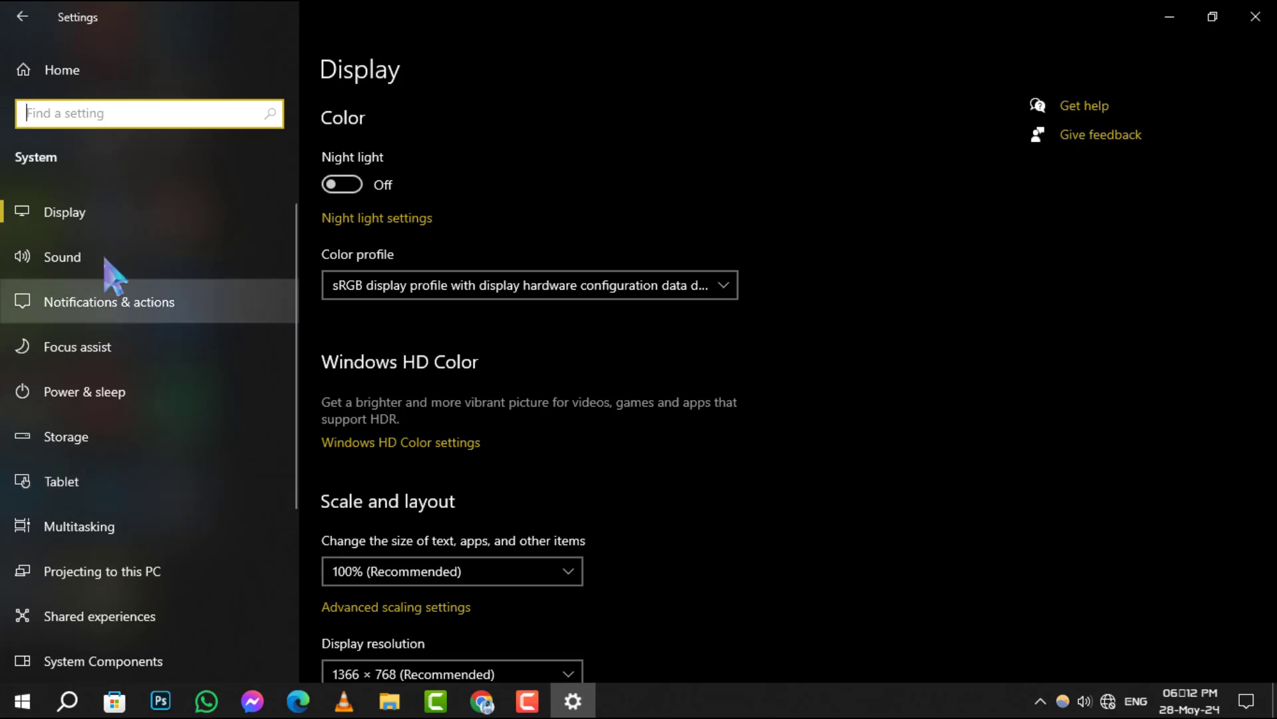
{"action": "mouse_move", "coordinate": [130, 265]}
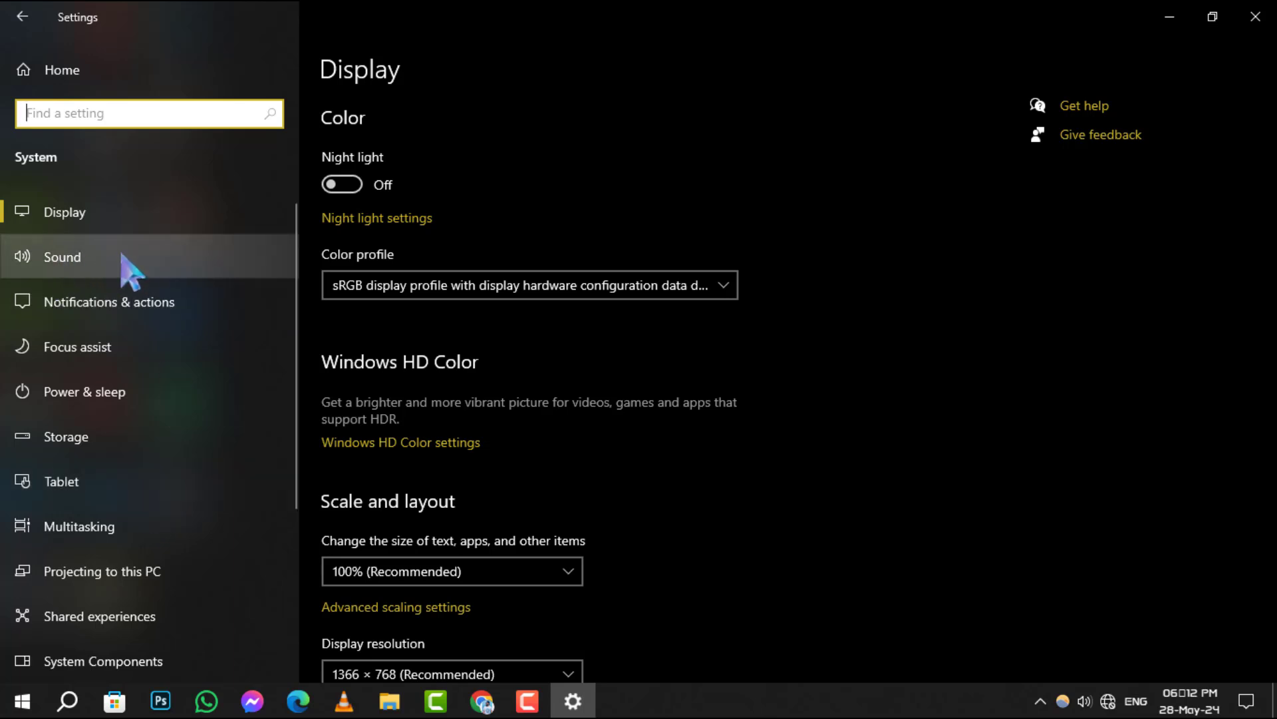
{"action": "mouse_move", "coordinate": [123, 281]}
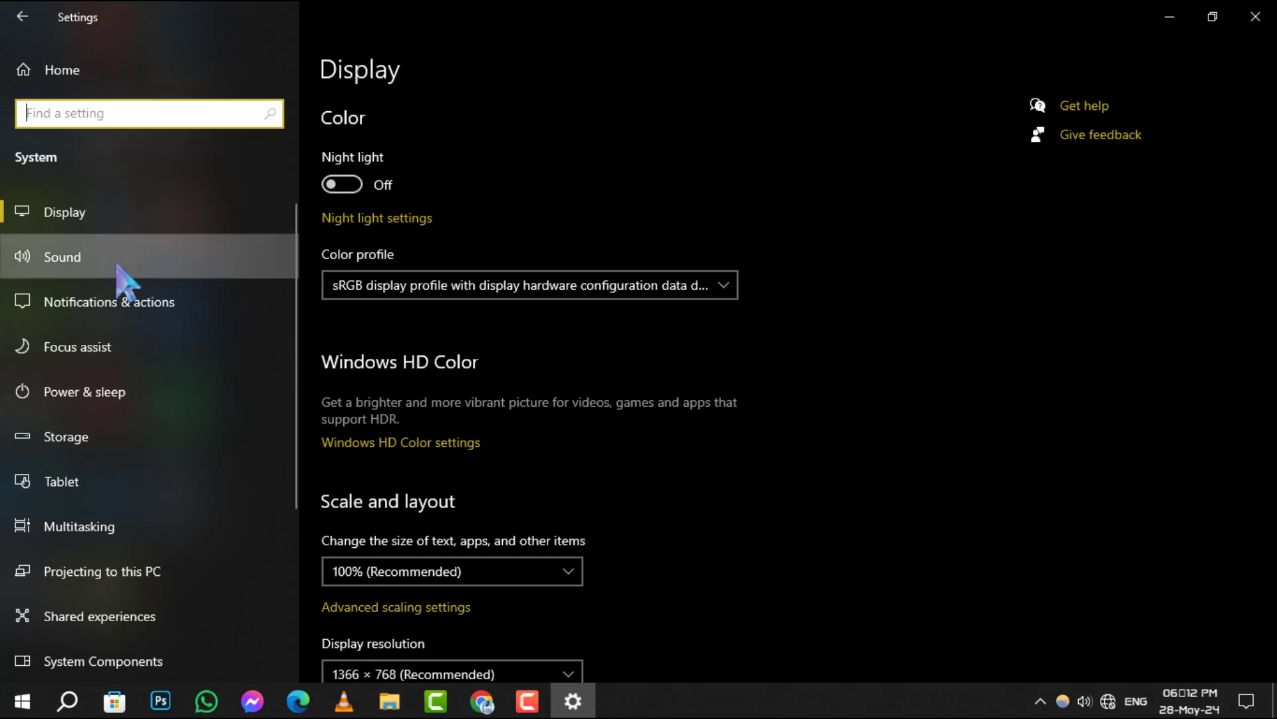
Switch to the Sound page from the System sidebar
{"action": "left_click", "coordinate": [62, 256]}
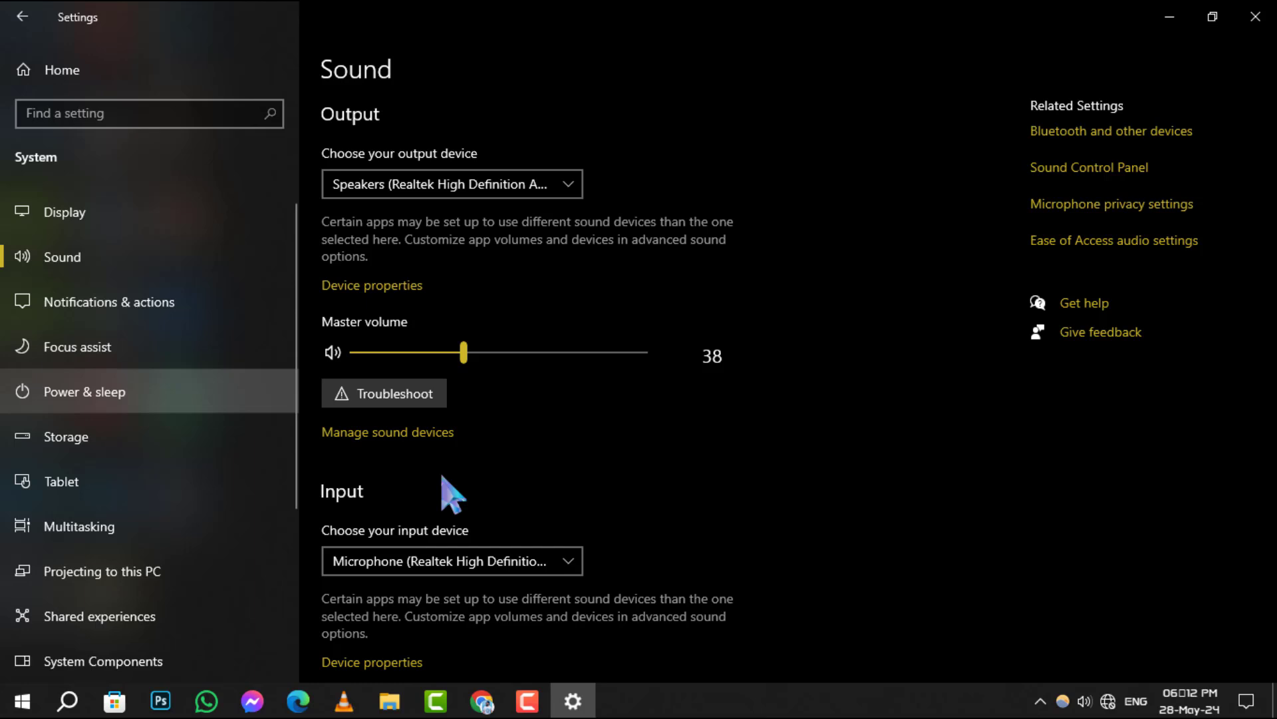
Scroll the Sound page to the Input section with the microphone choice and test bar
{"action": "scroll", "scroll_direction": "down", "scroll_amount": 3}
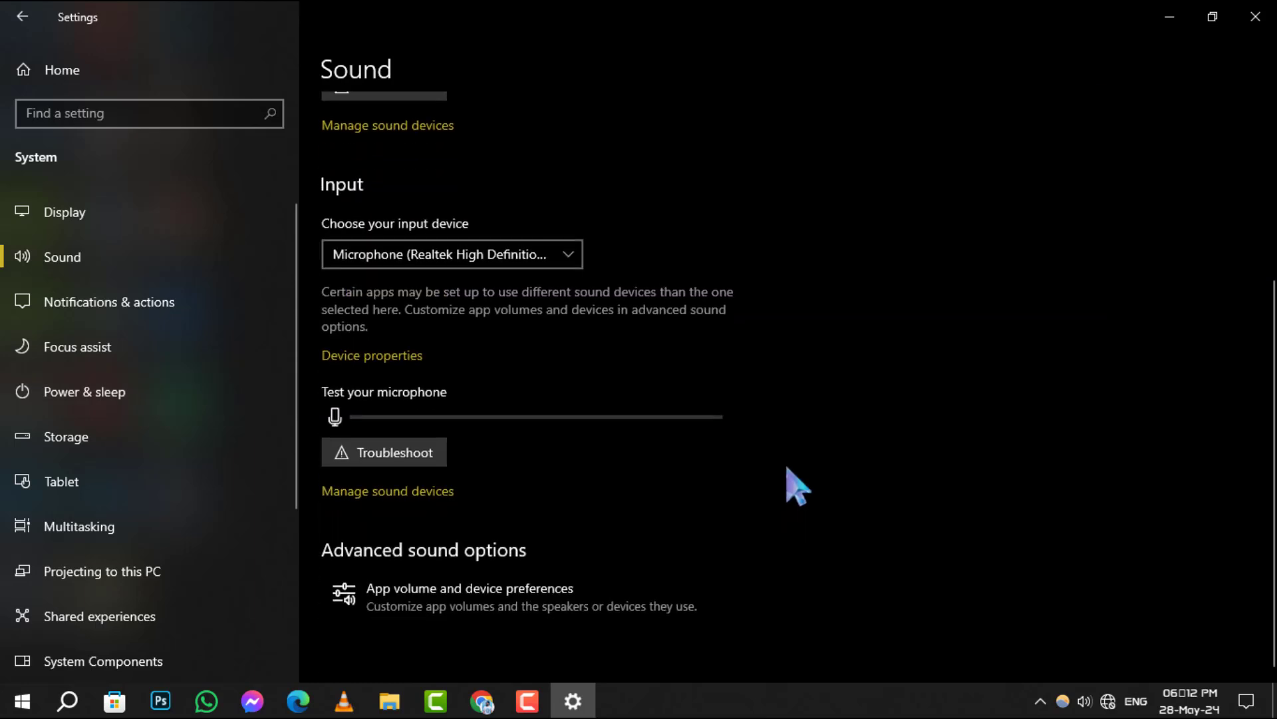
{"action": "mouse_move", "coordinate": [399, 208]}
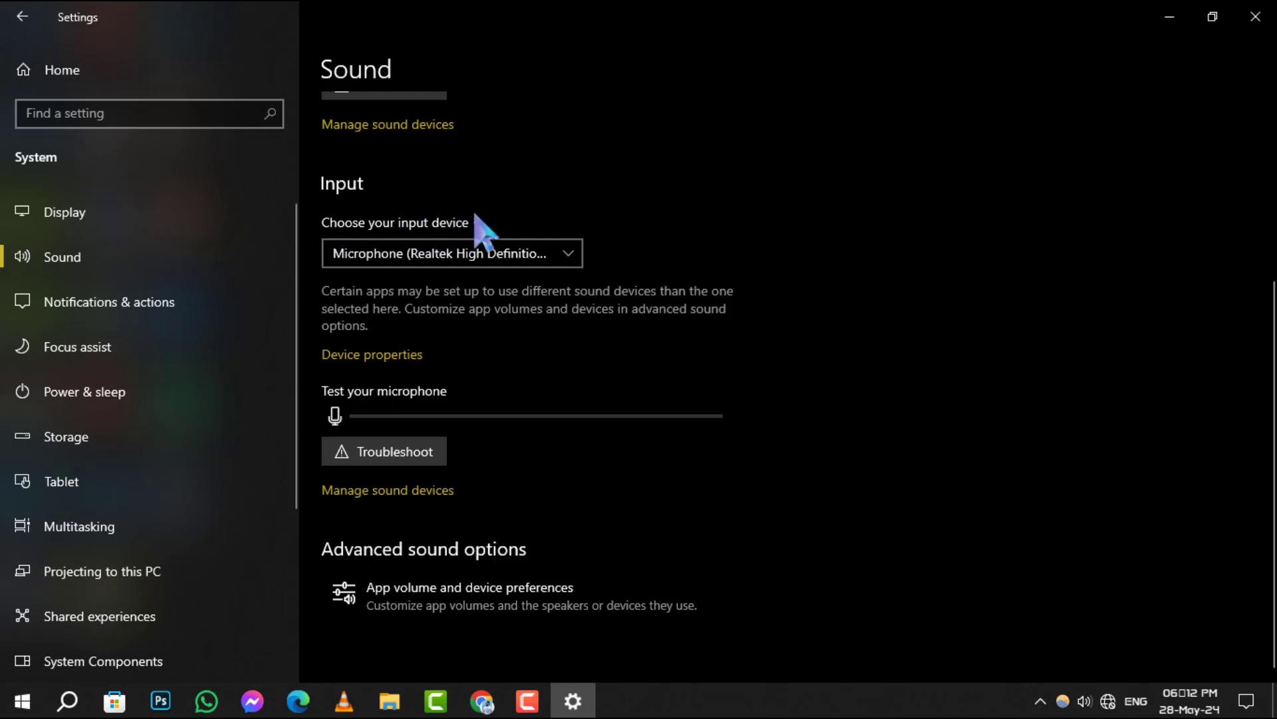
{"action": "left_click", "coordinate": [452, 253]}
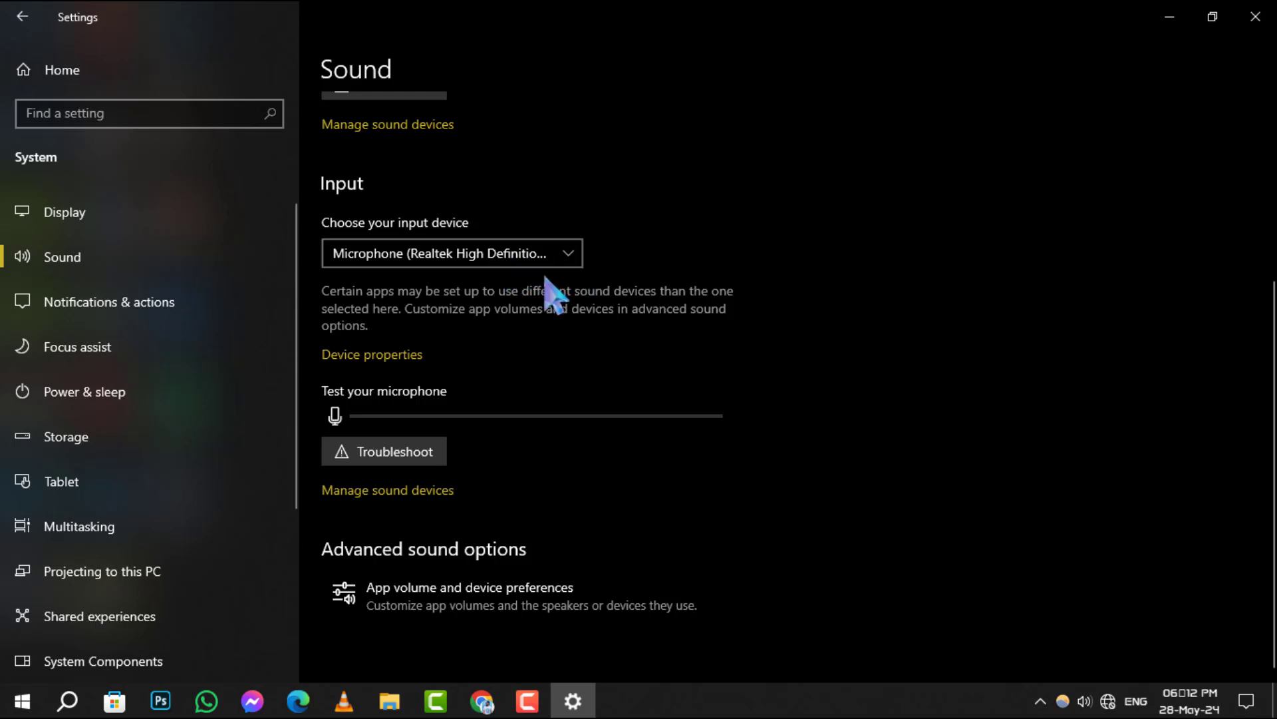
{"action": "mouse_move", "coordinate": [330, 415]}
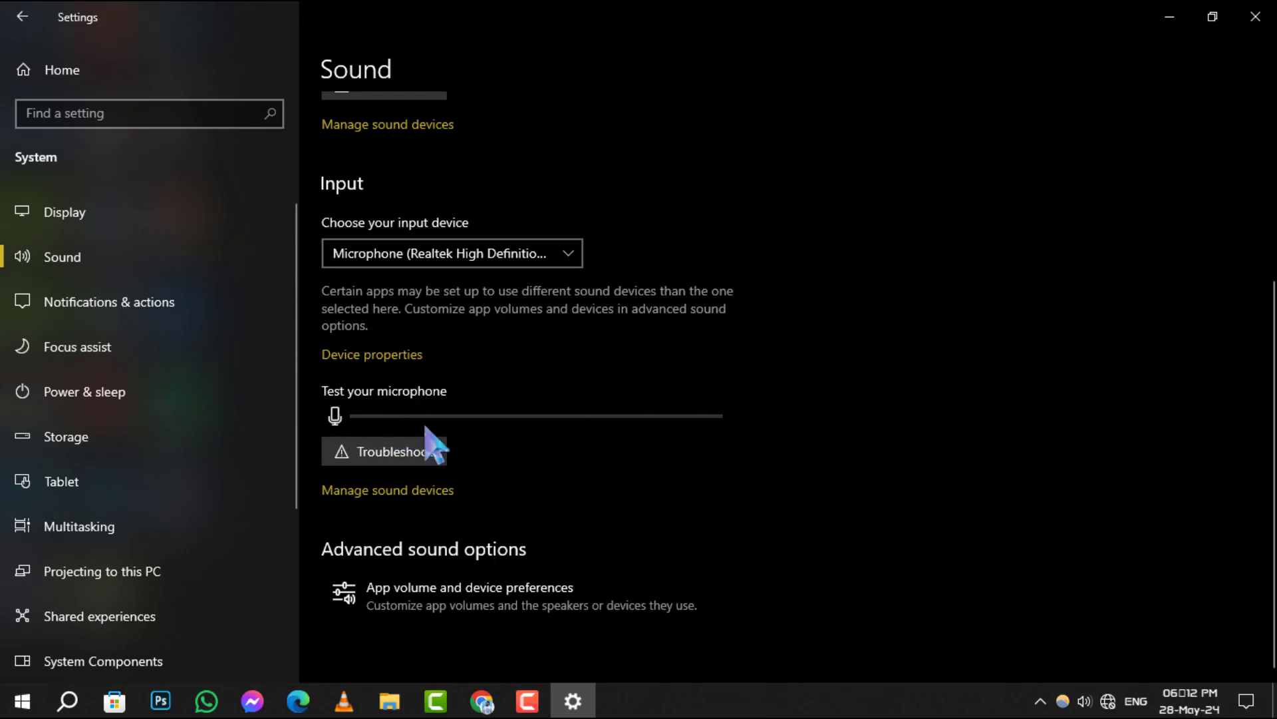
{"action": "mouse_move", "coordinate": [344, 433]}
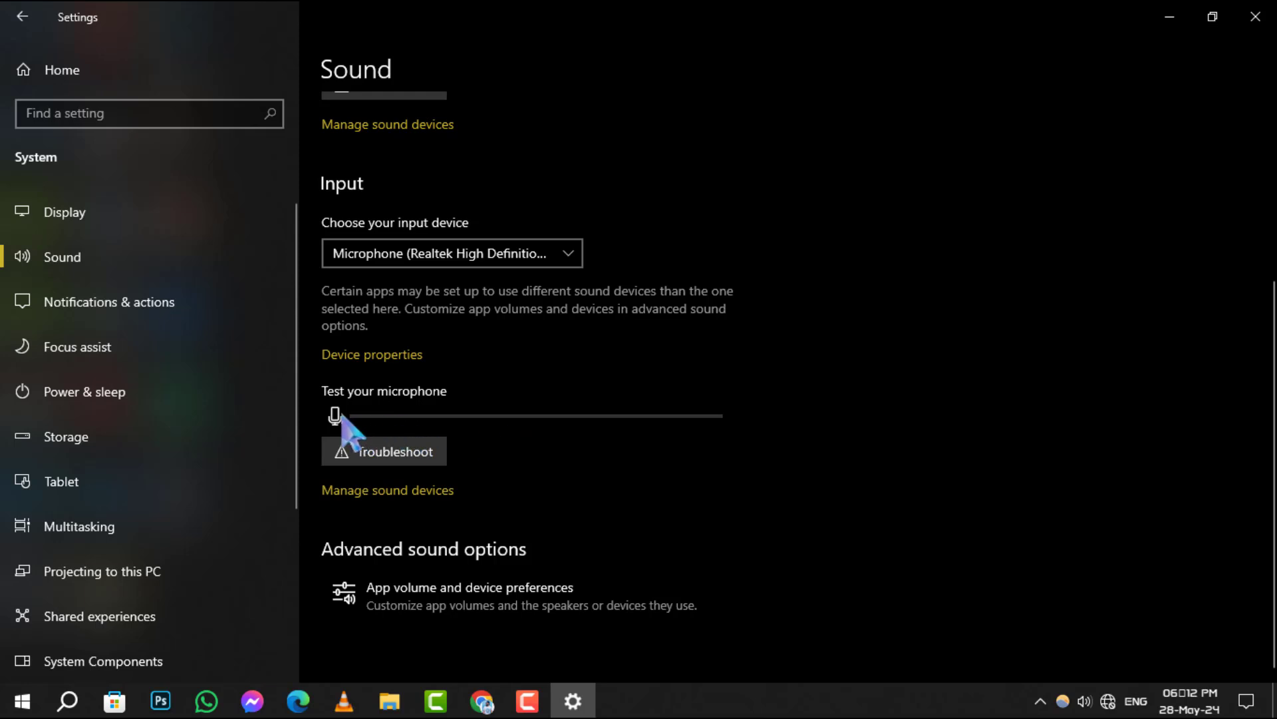
{"action": "mouse_move", "coordinate": [664, 440]}
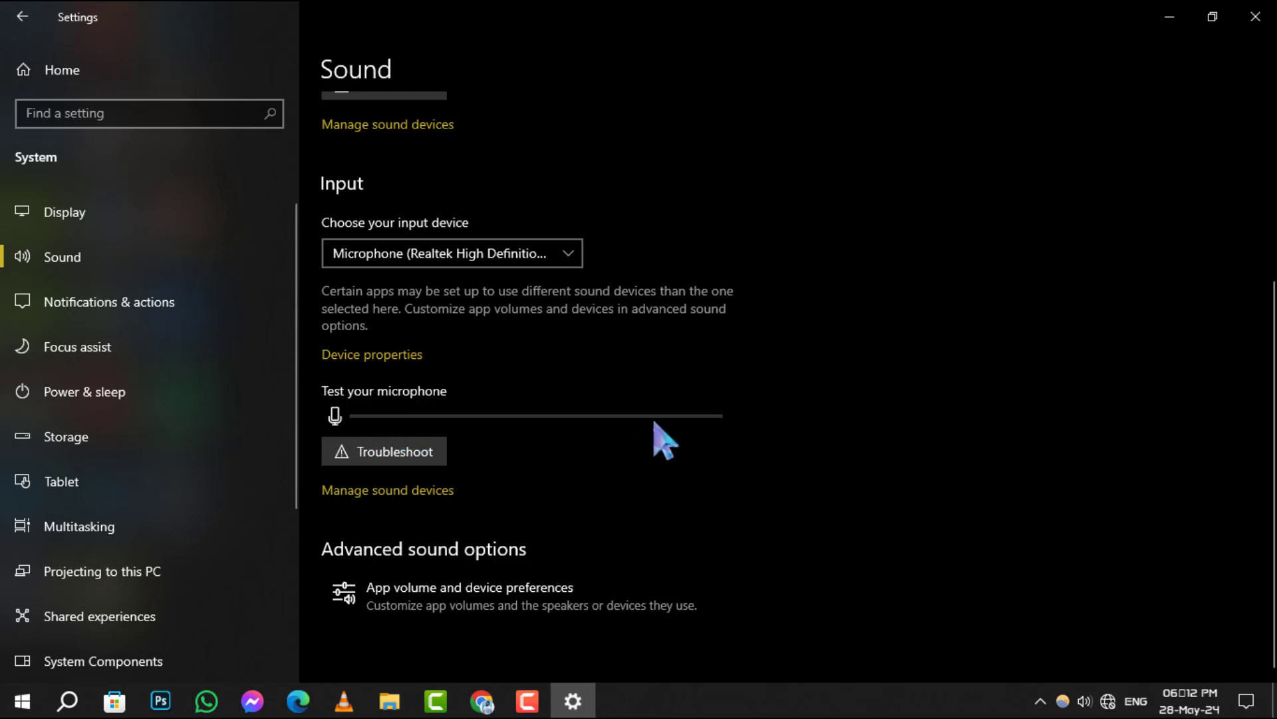